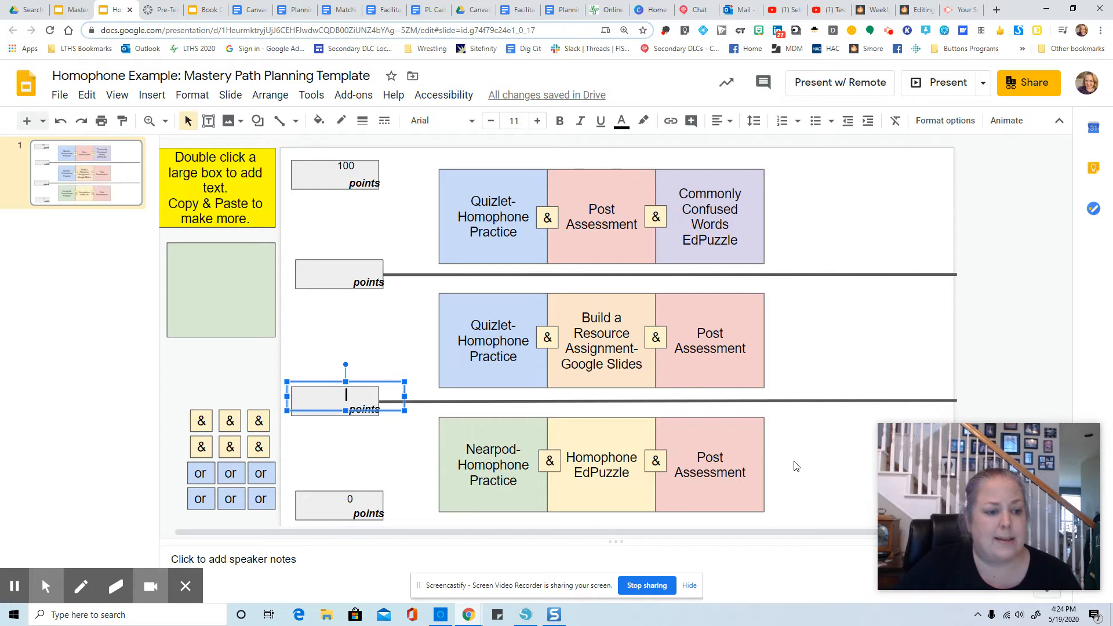
{"action": "mouse_move", "coordinate": [419, 418]}
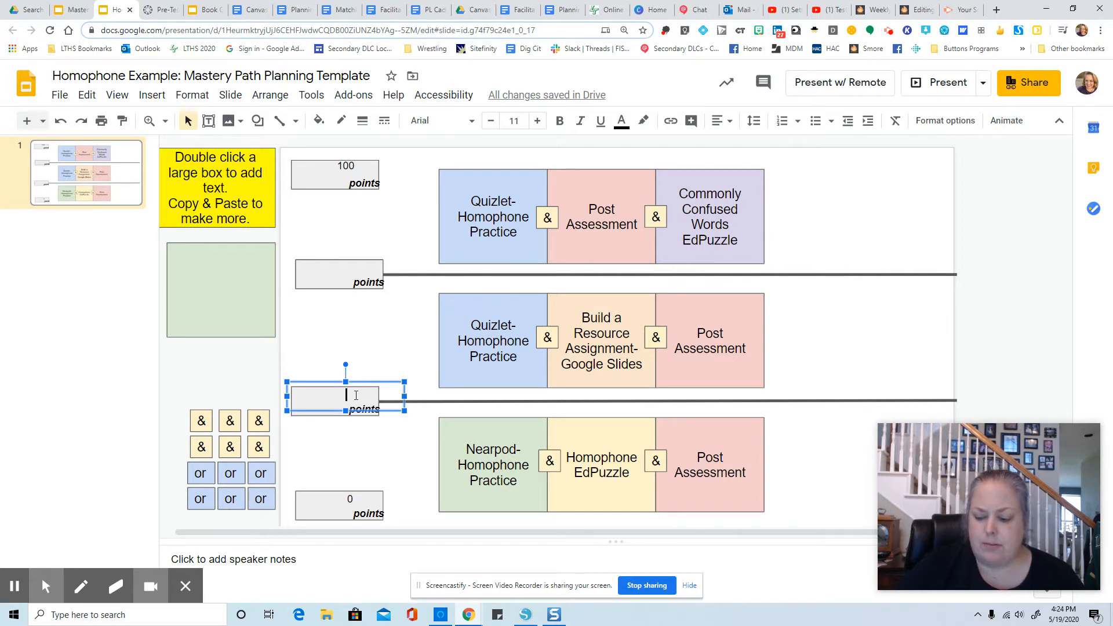
Enter 65 points as the threshold above the Nearpod row of the homophone plan.
{"action": "type", "text": "65"}
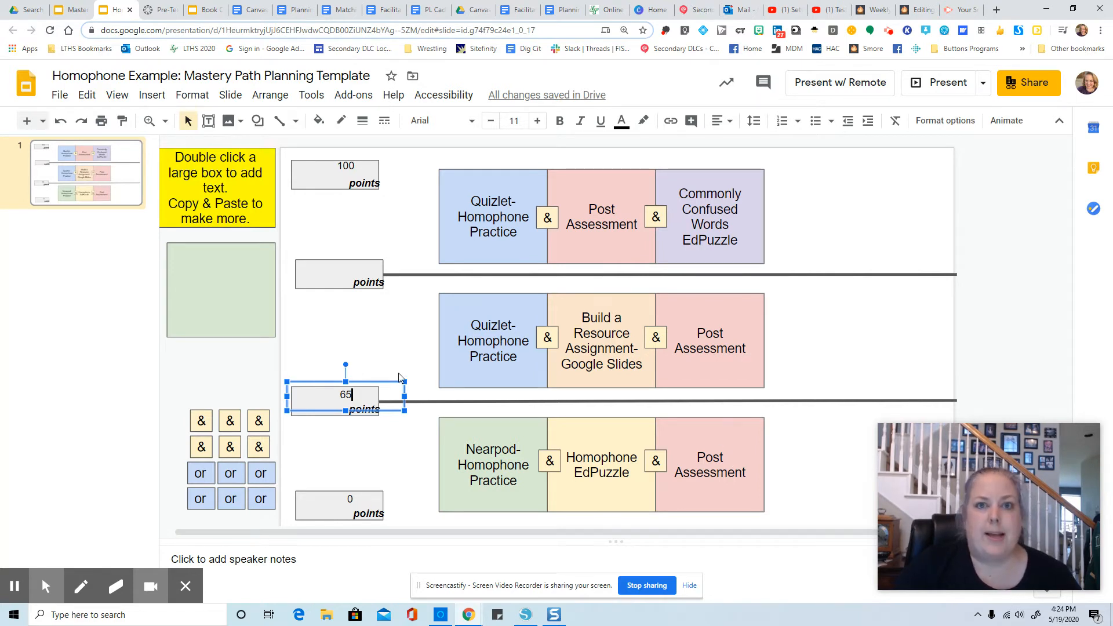
{"action": "mouse_move", "coordinate": [407, 367]}
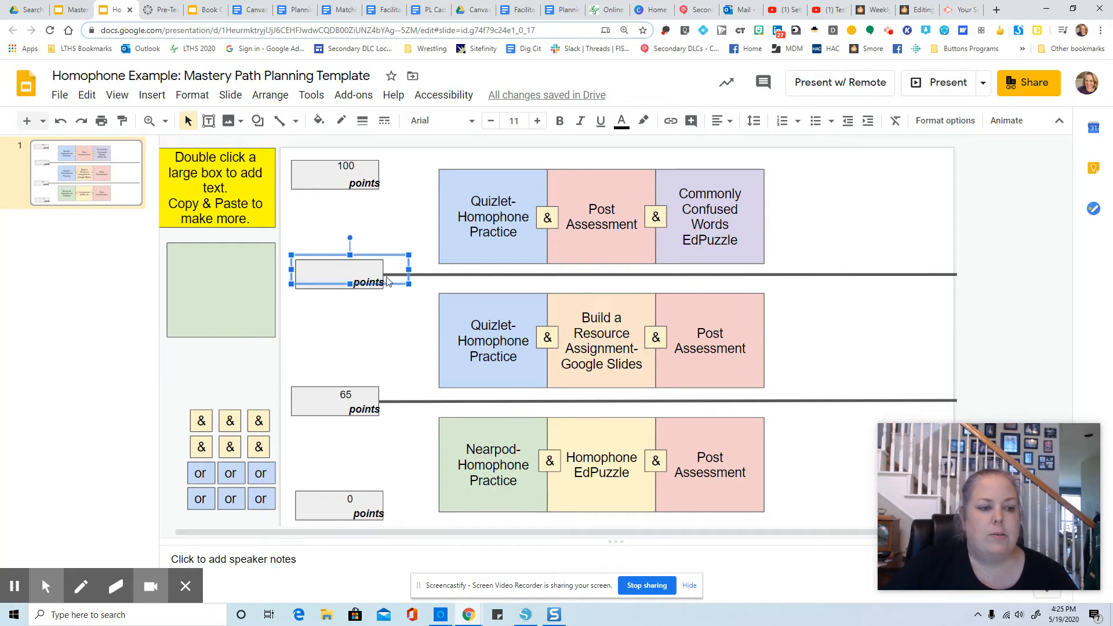
{"action": "mouse_move", "coordinate": [333, 271]}
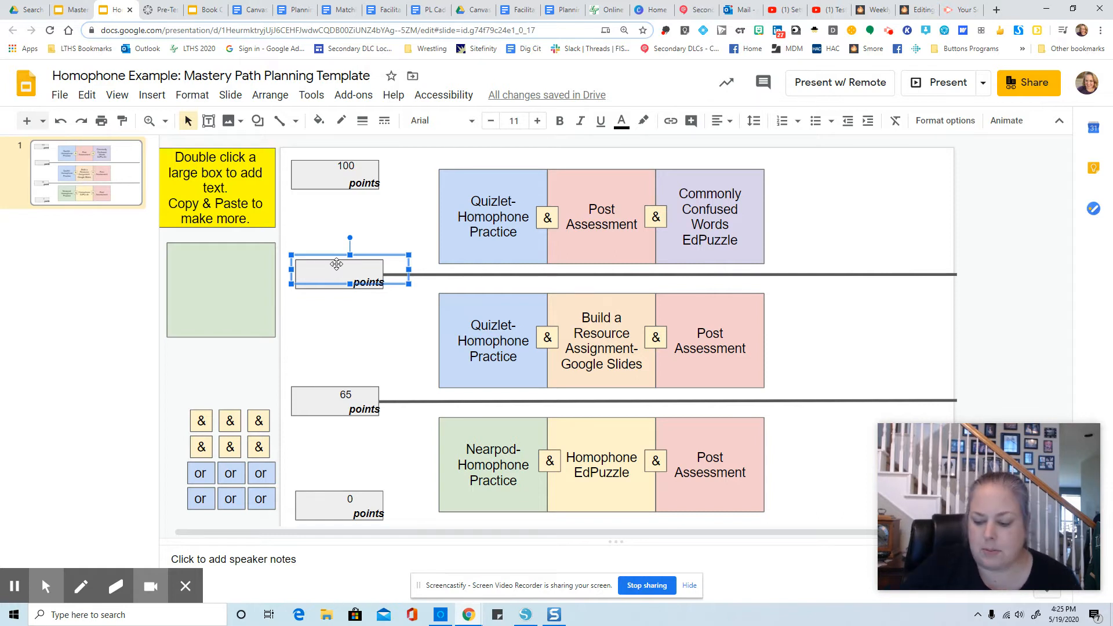
Enter 95 points as the upper threshold, then switch to the Canvas quiz tab.
{"action": "type", "text": "9"}
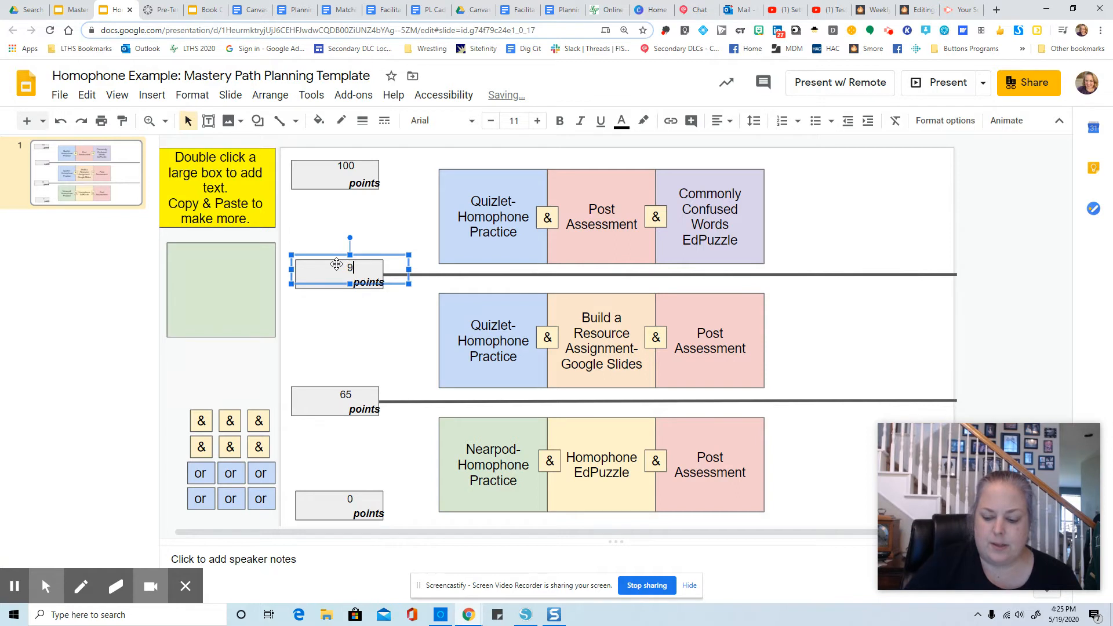
{"action": "type", "text": "5"}
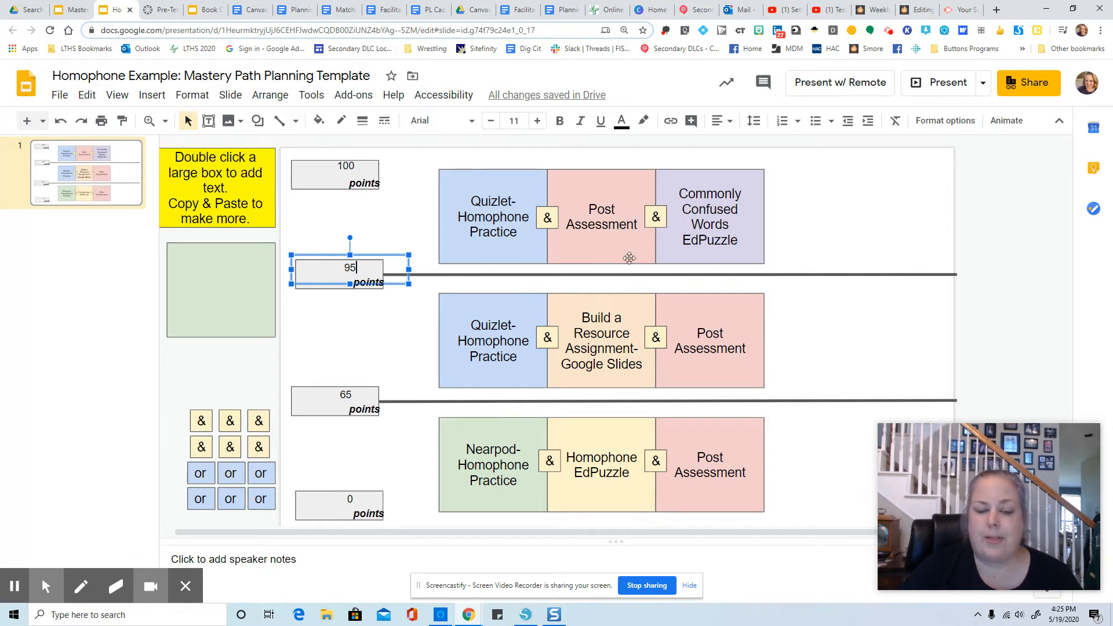
{"action": "mouse_move", "coordinate": [763, 346]}
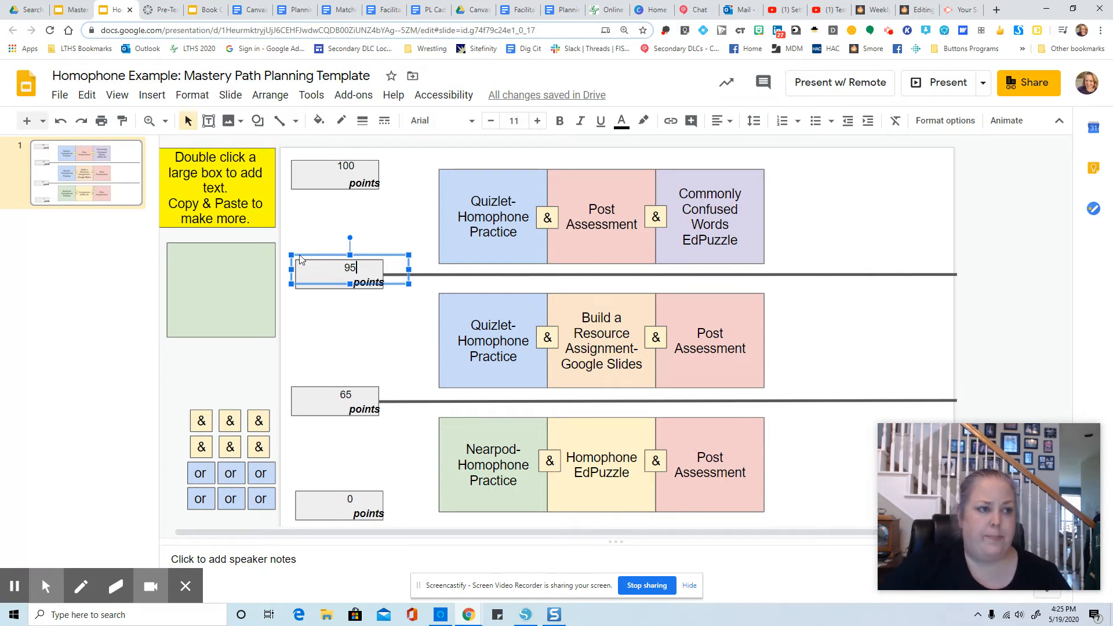
{"action": "left_click", "coordinate": [162, 9]}
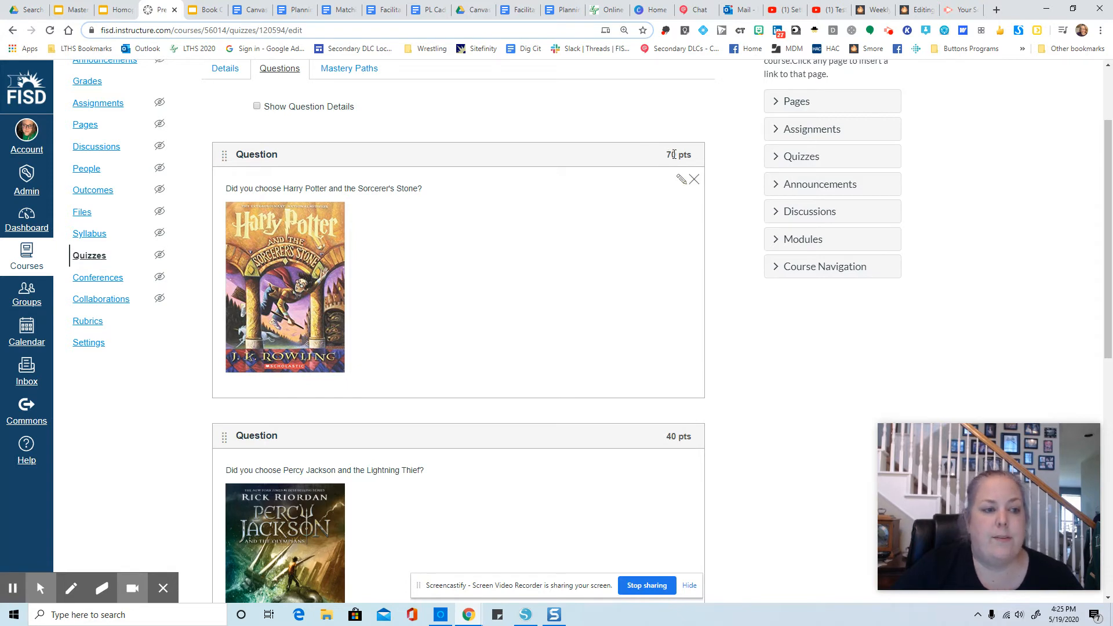
Review the quiz question point values and switch to the Book Choice planning slides.
{"action": "scroll", "scroll_direction": "down", "scroll_amount": 3}
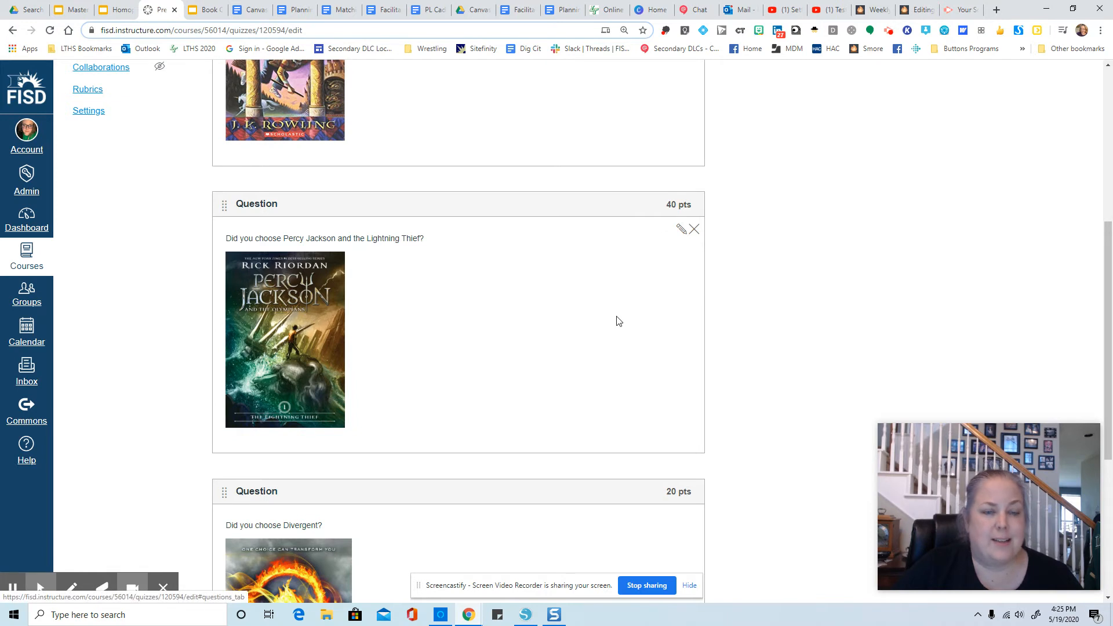
{"action": "scroll", "scroll_direction": "down", "scroll_amount": 3}
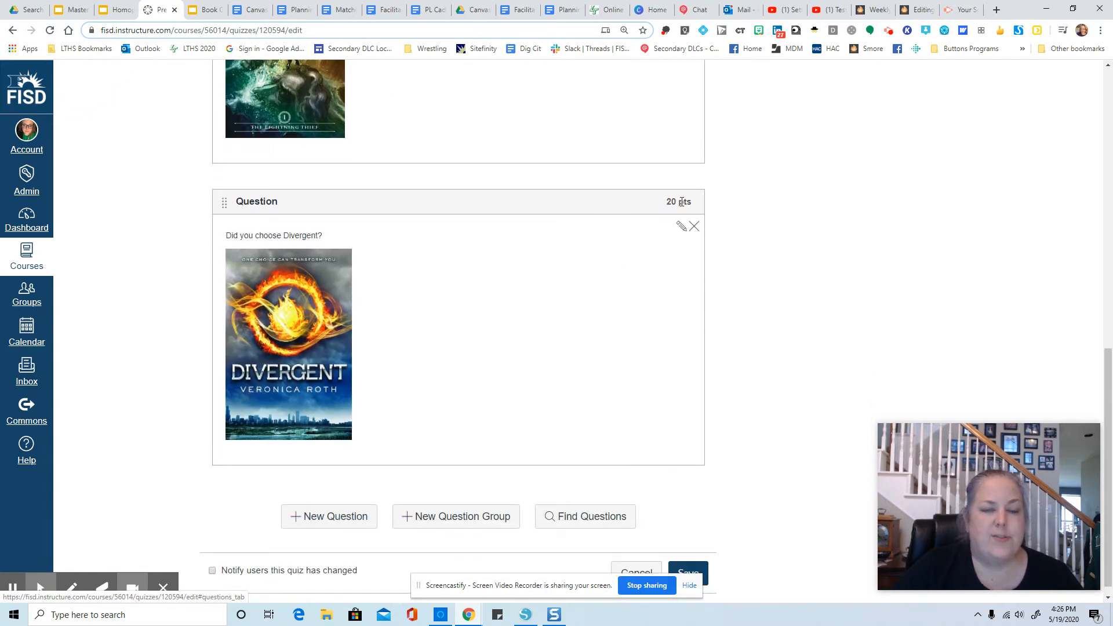
{"action": "mouse_move", "coordinate": [695, 286]}
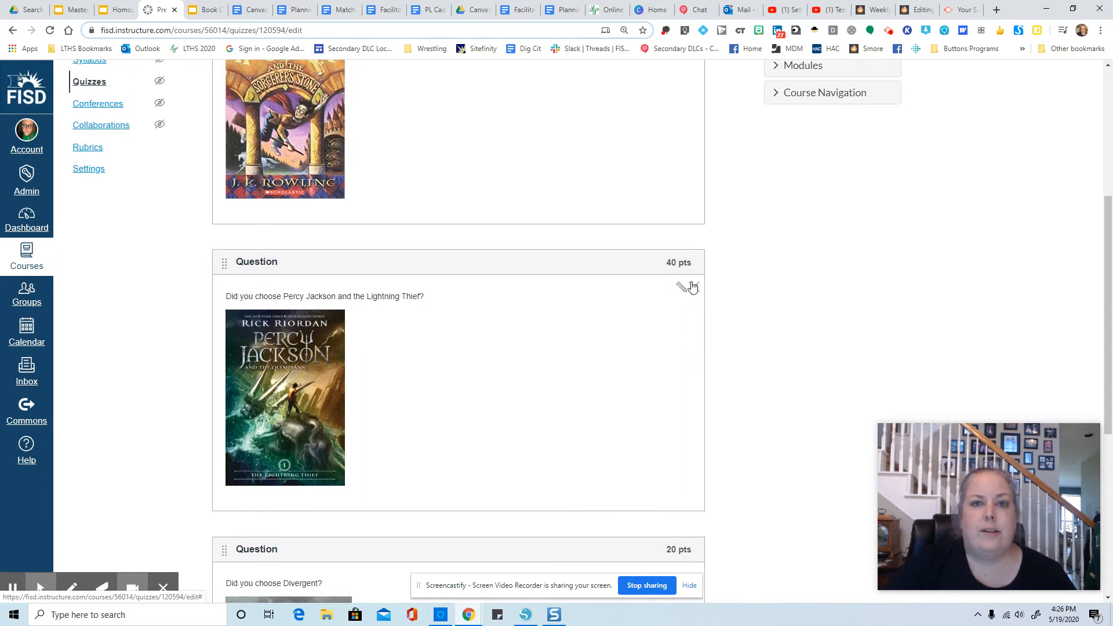
{"action": "mouse_move", "coordinate": [690, 287]}
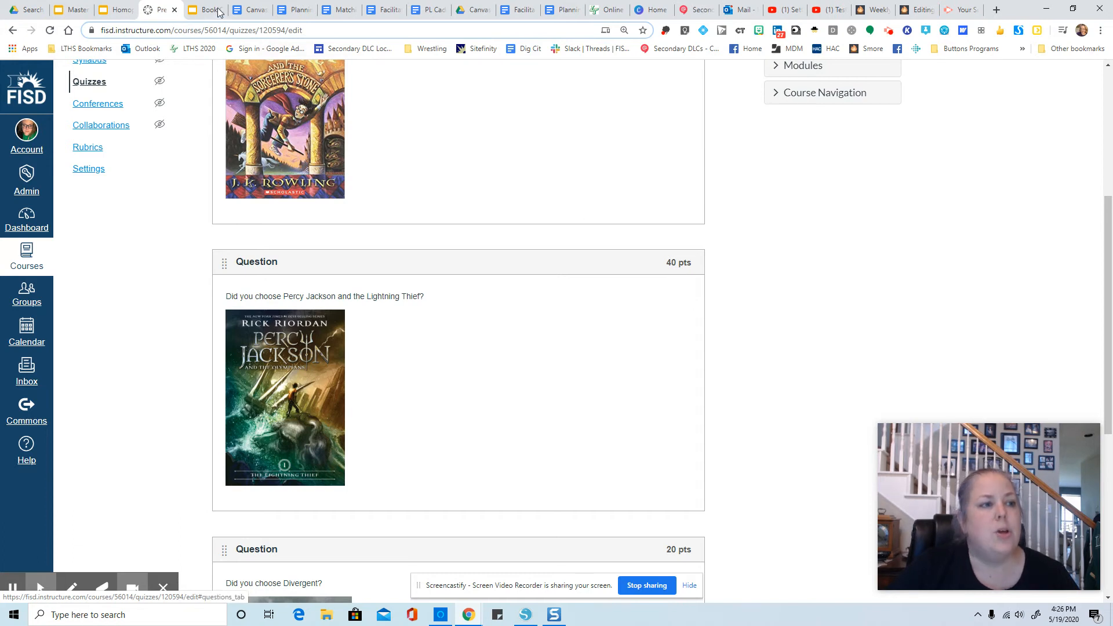
{"action": "left_click", "coordinate": [202, 9]}
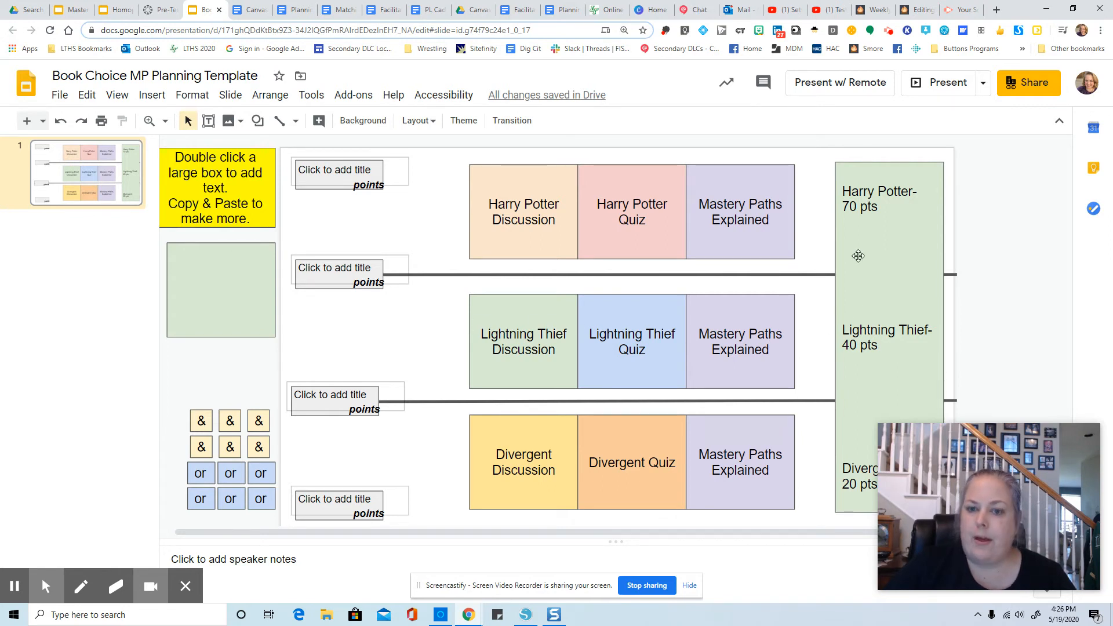
{"action": "mouse_move", "coordinate": [760, 199]}
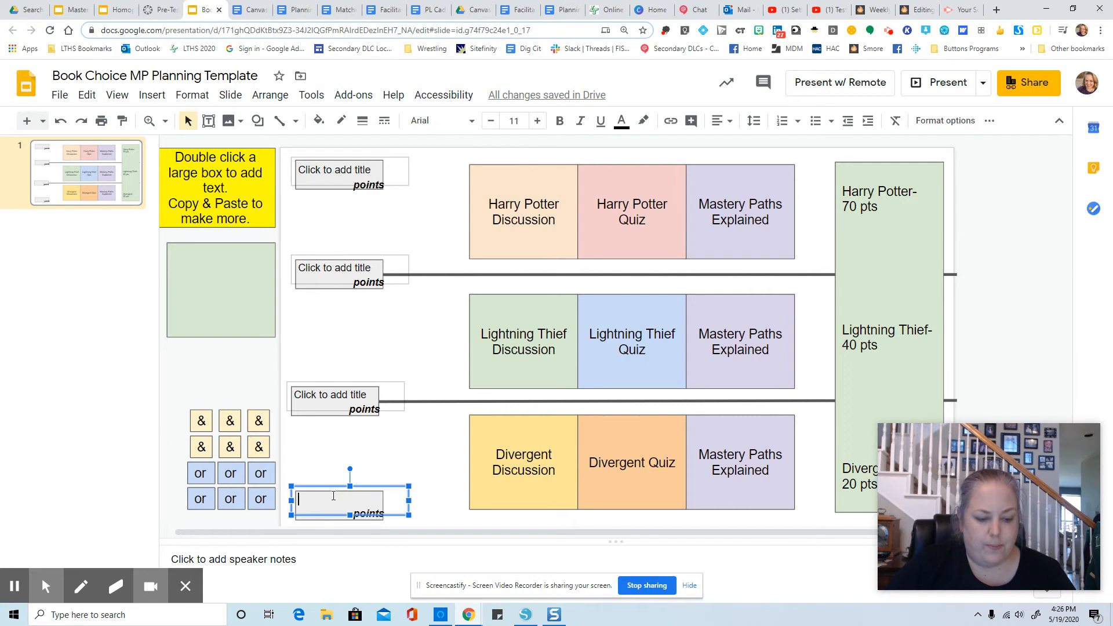
Enter 0 points on the bottom threshold and 130 points on the top threshold.
{"action": "type", "text": "0"}
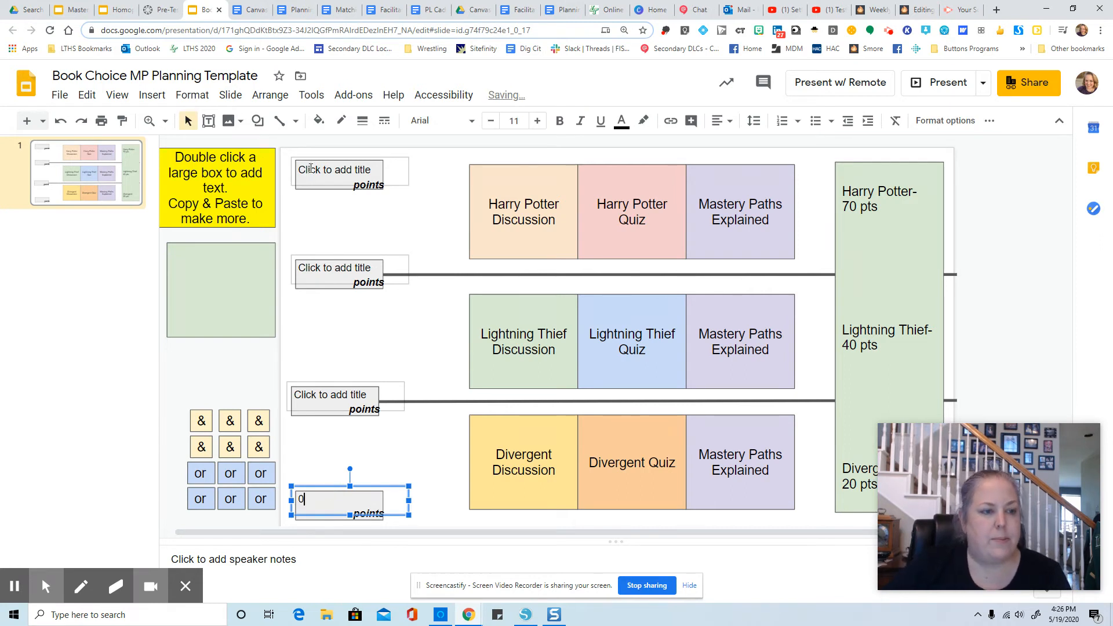
{"action": "left_click", "coordinate": [334, 170]}
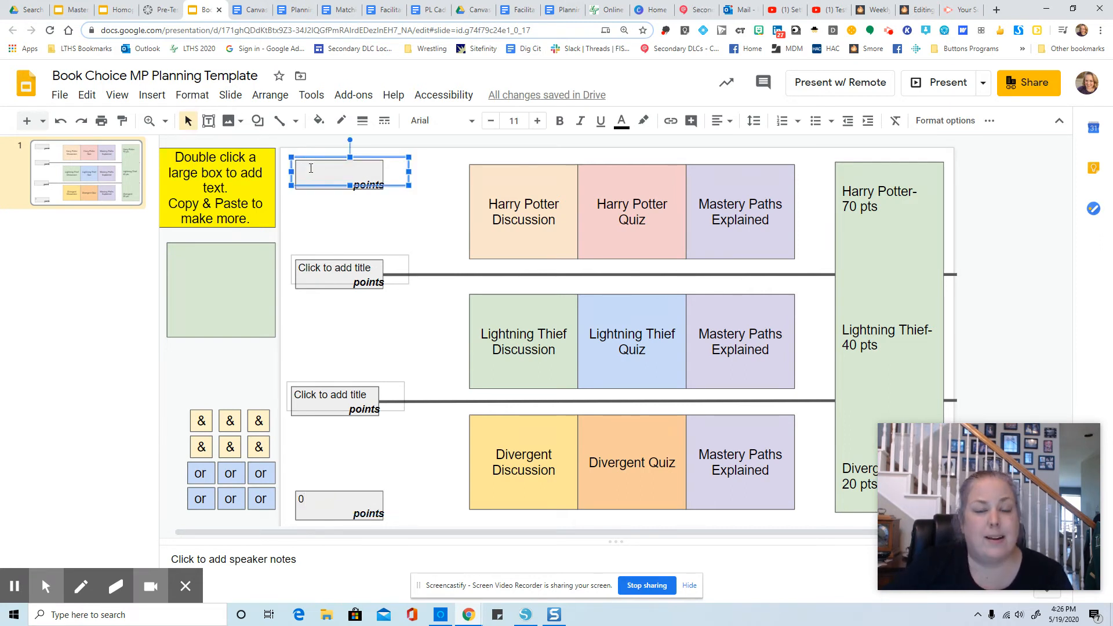
{"action": "type", "text": "130"}
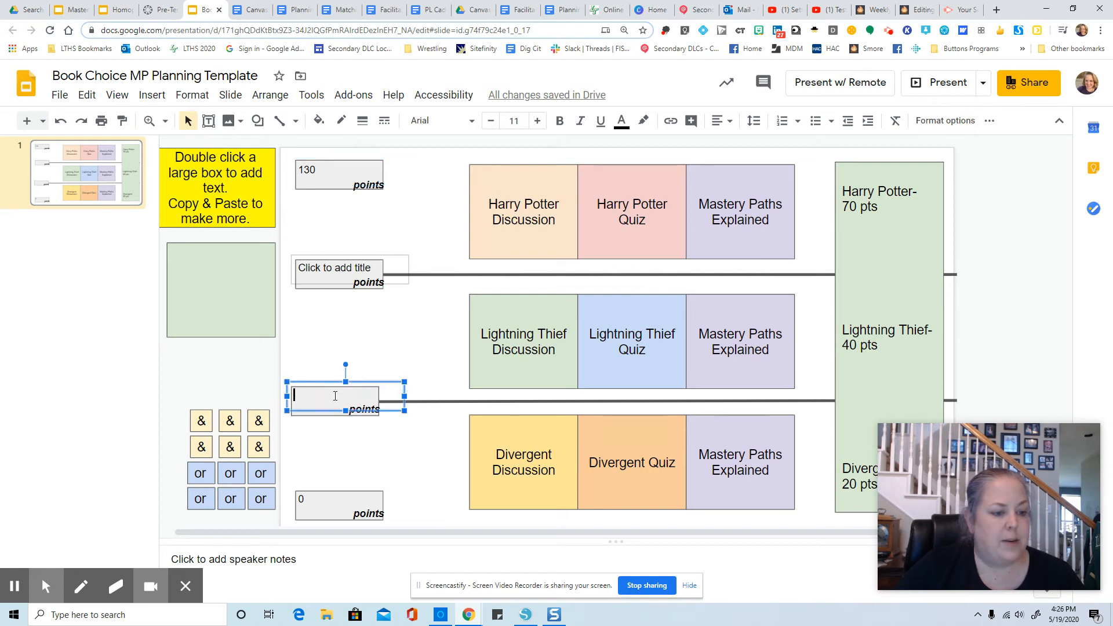
Enter 30 points above the Divergent row and 60 points above the Lightning Thief row.
{"action": "type", "text": "30"}
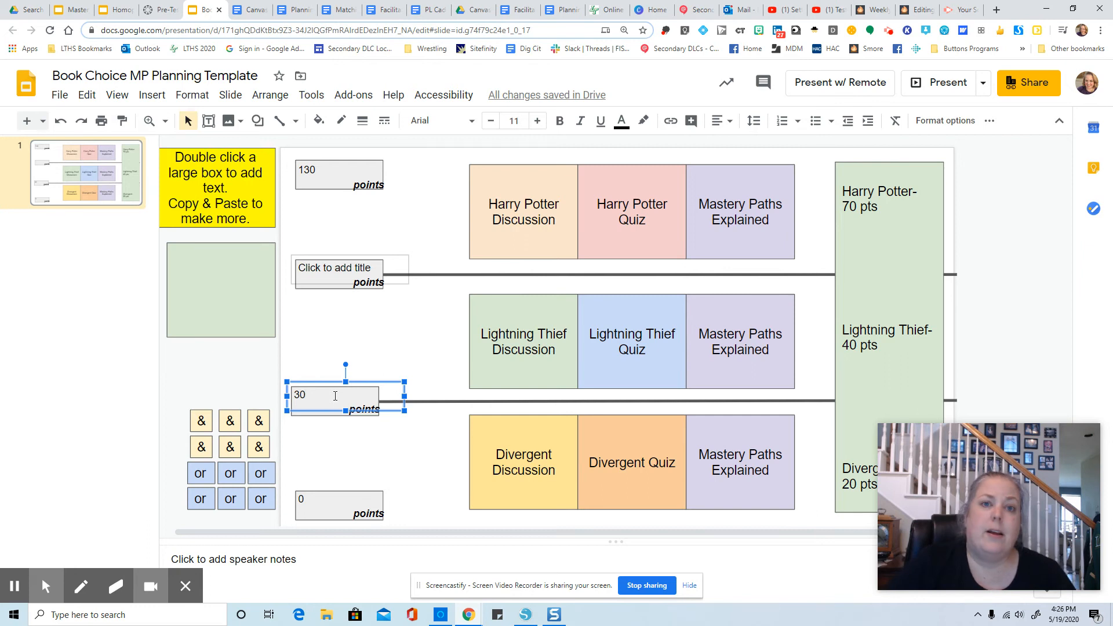
{"action": "mouse_move", "coordinate": [605, 509]}
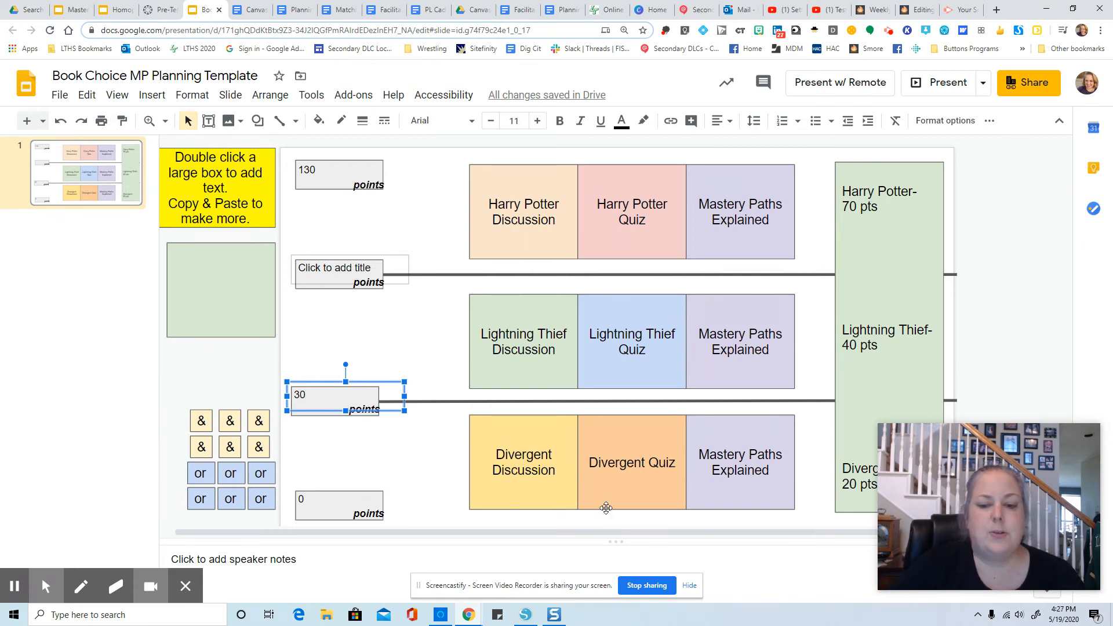
{"action": "mouse_move", "coordinate": [459, 399]}
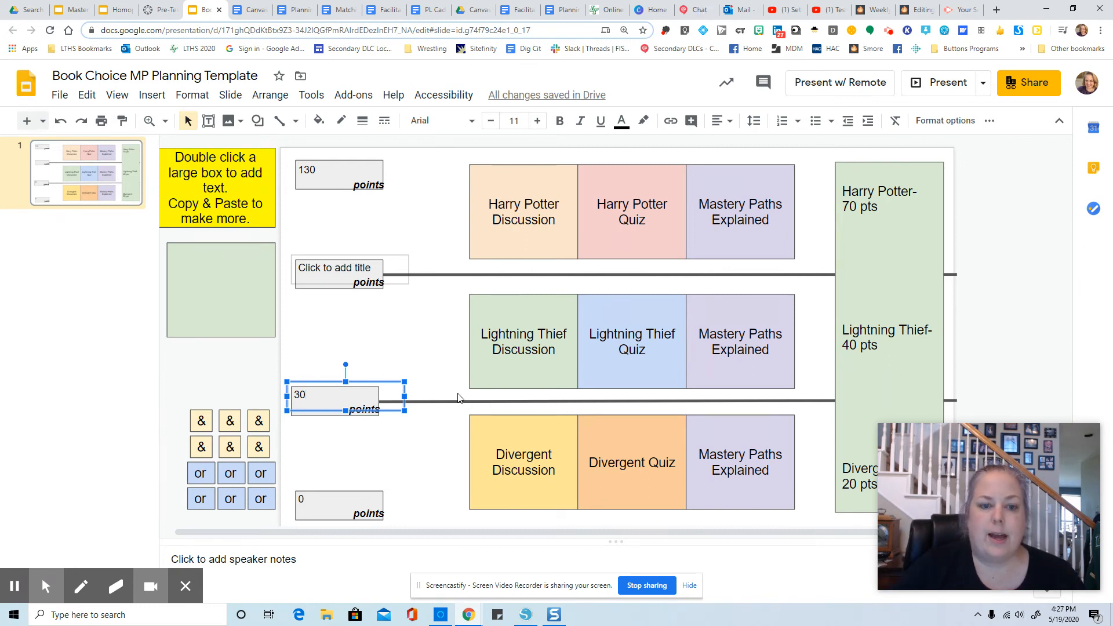
{"action": "mouse_move", "coordinate": [830, 281]}
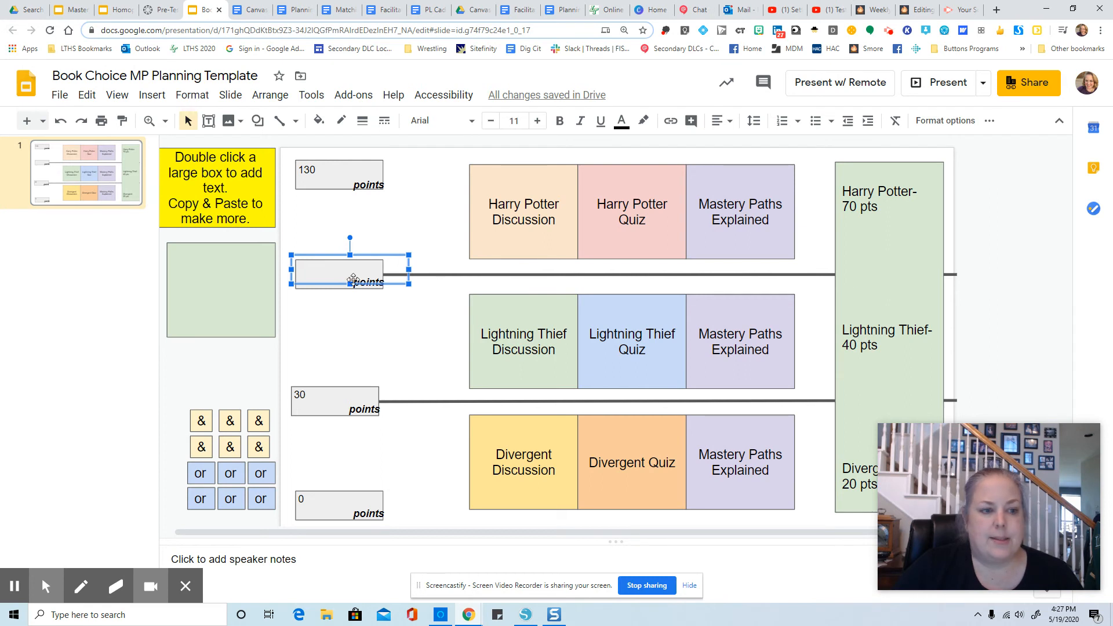
{"action": "type", "text": "60"}
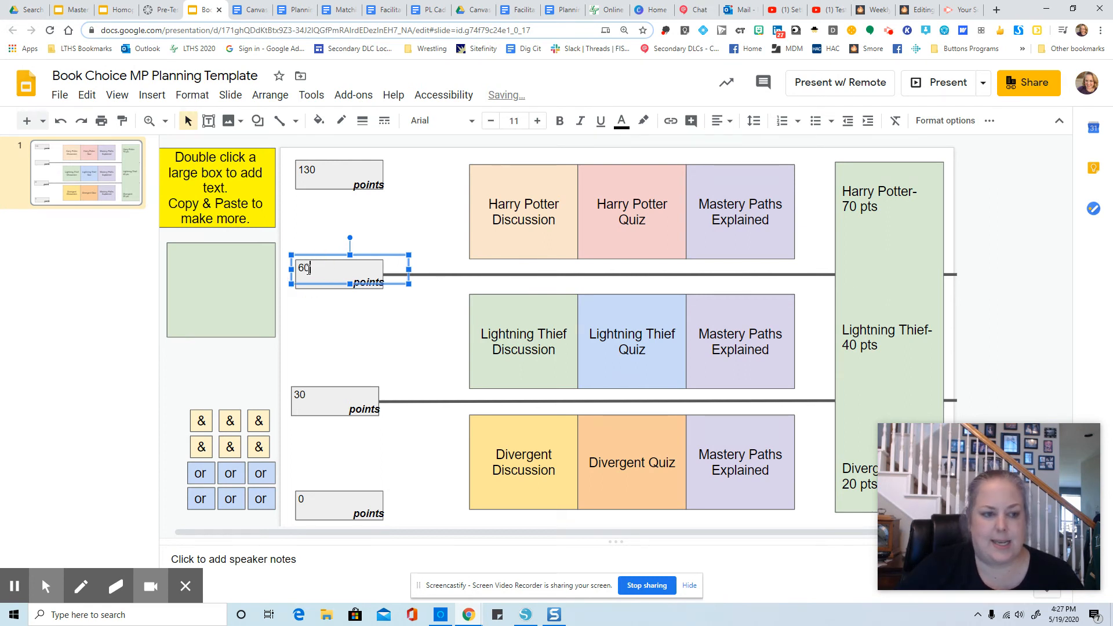